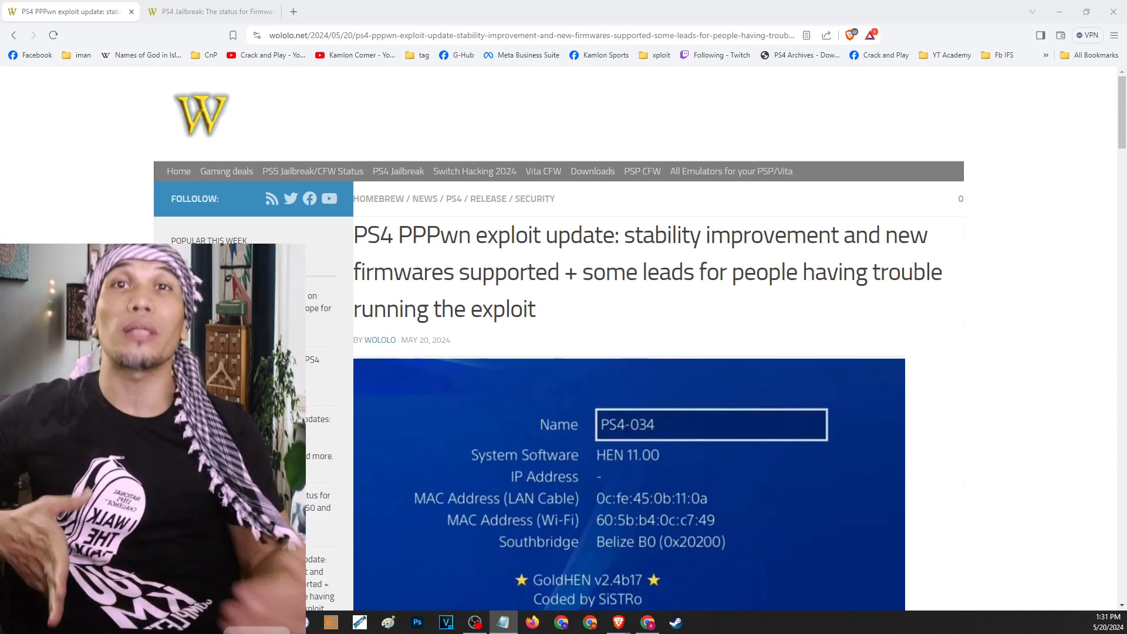
{"action": "mouse_move", "coordinate": [562, 153]}
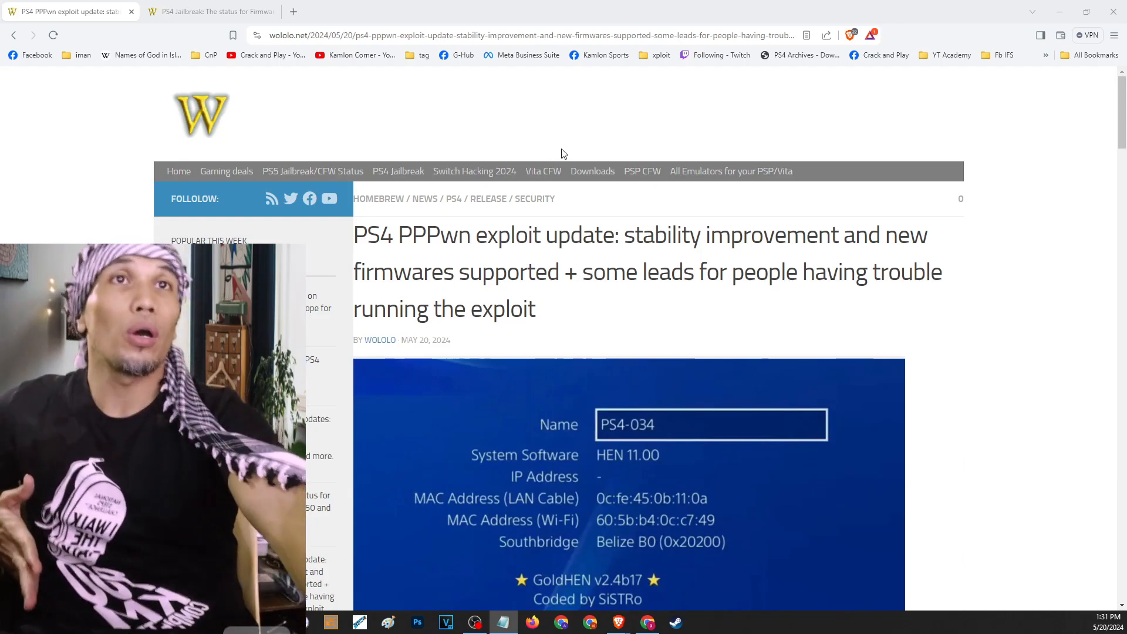
{"action": "mouse_move", "coordinate": [689, 239]}
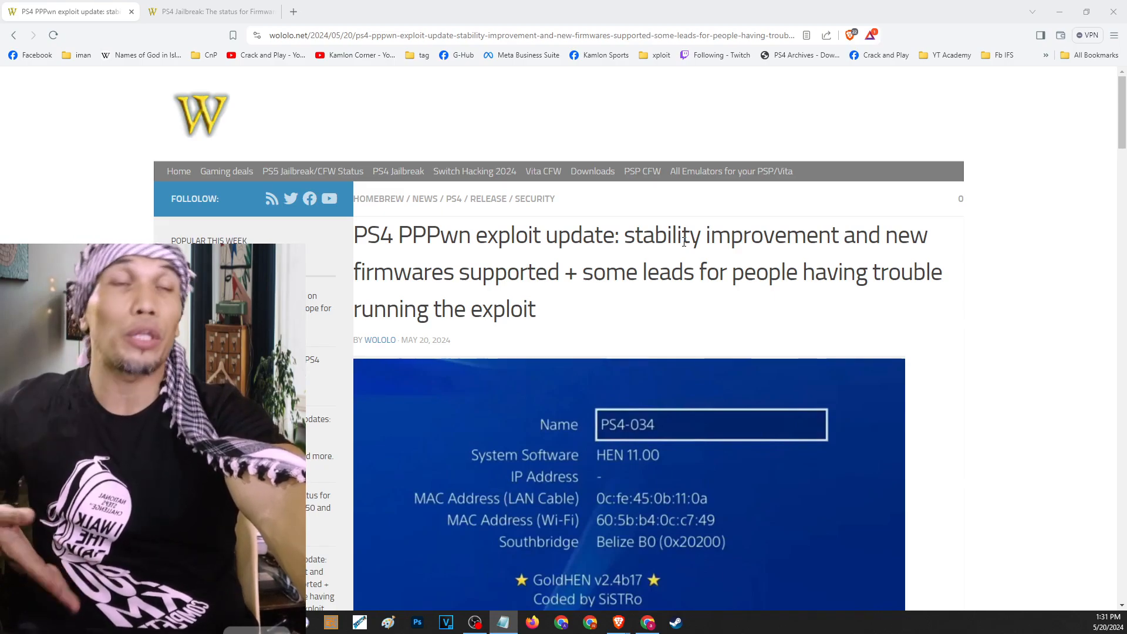
{"action": "scroll", "scroll_direction": "down", "scroll_amount": 3}
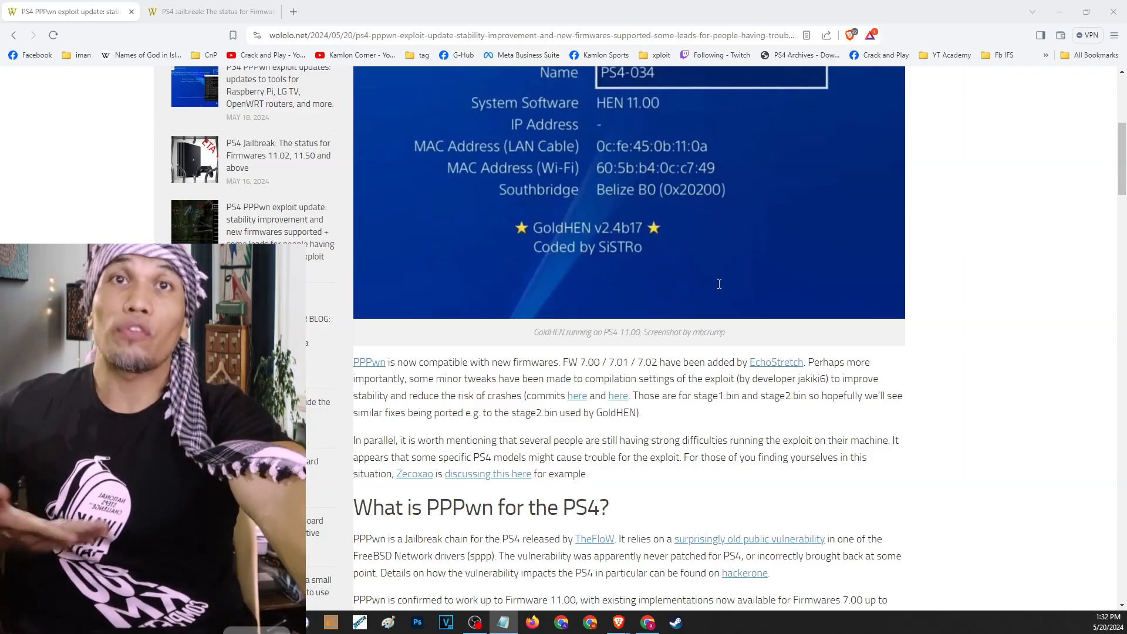
{"action": "scroll", "scroll_direction": "down", "scroll_amount": 3}
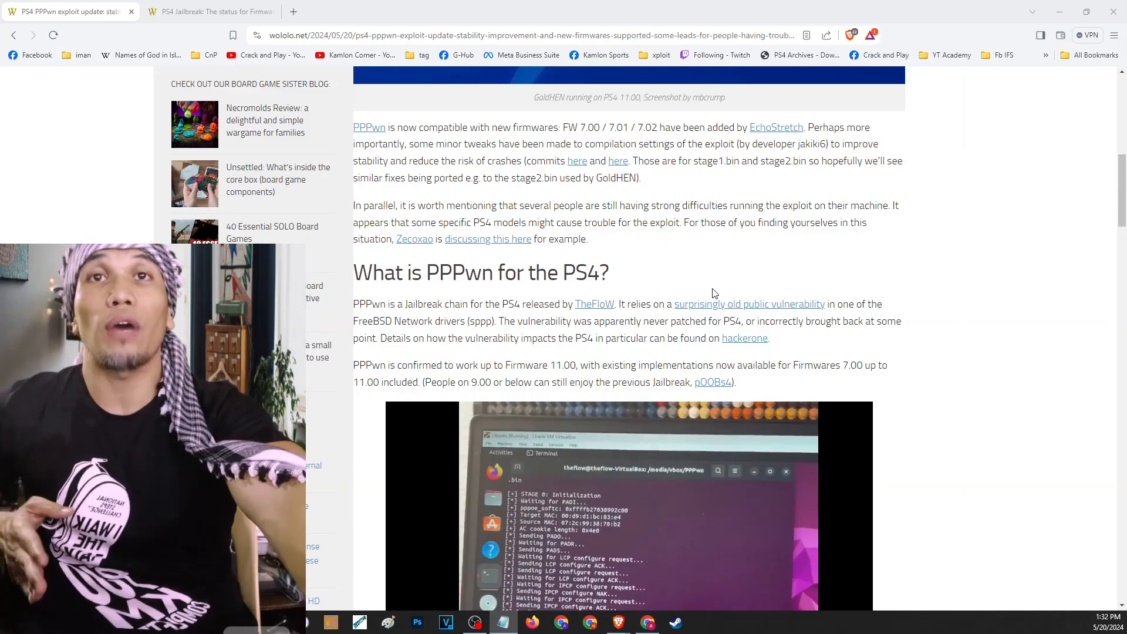
{"action": "scroll", "scroll_direction": "down", "scroll_amount": 3}
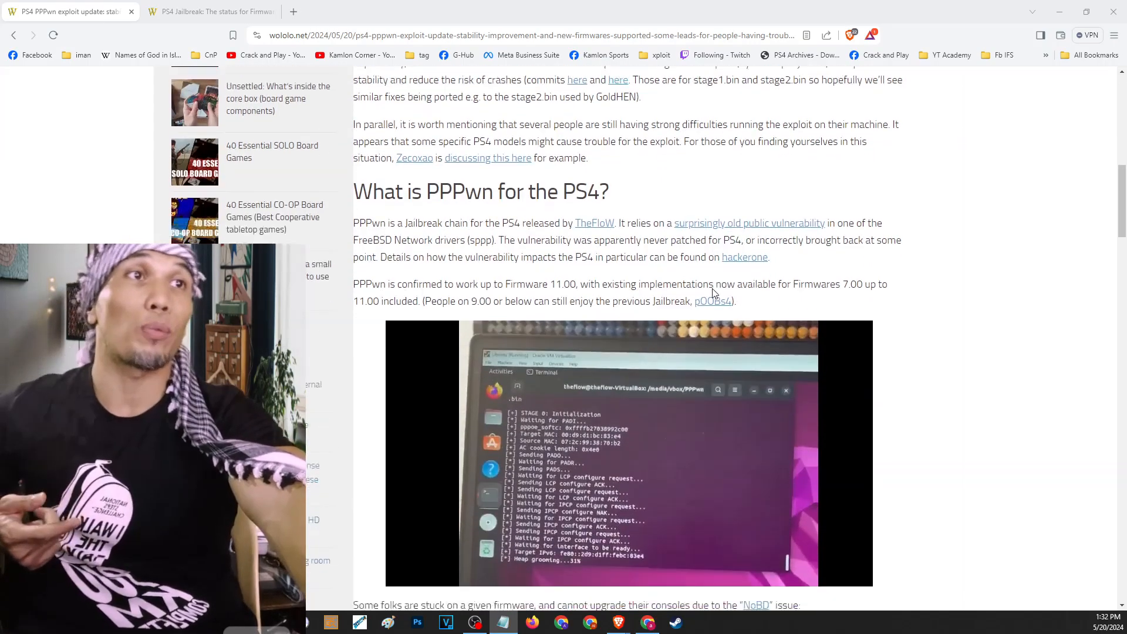
{"action": "scroll", "scroll_direction": "down", "scroll_amount": 3}
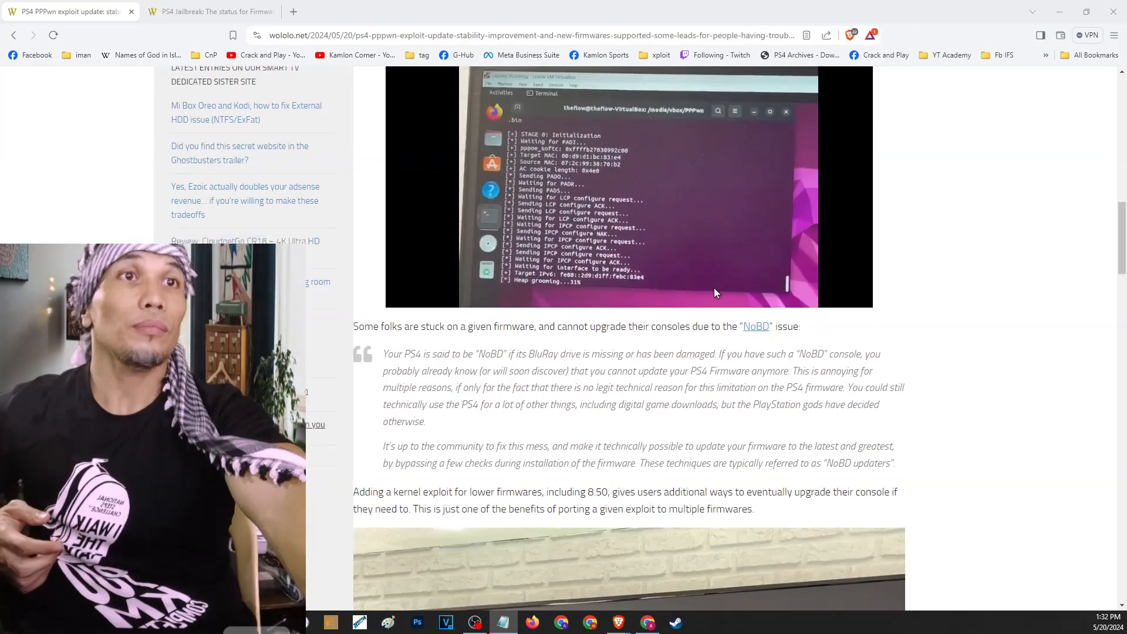
{"action": "scroll", "scroll_direction": "down", "scroll_amount": 3}
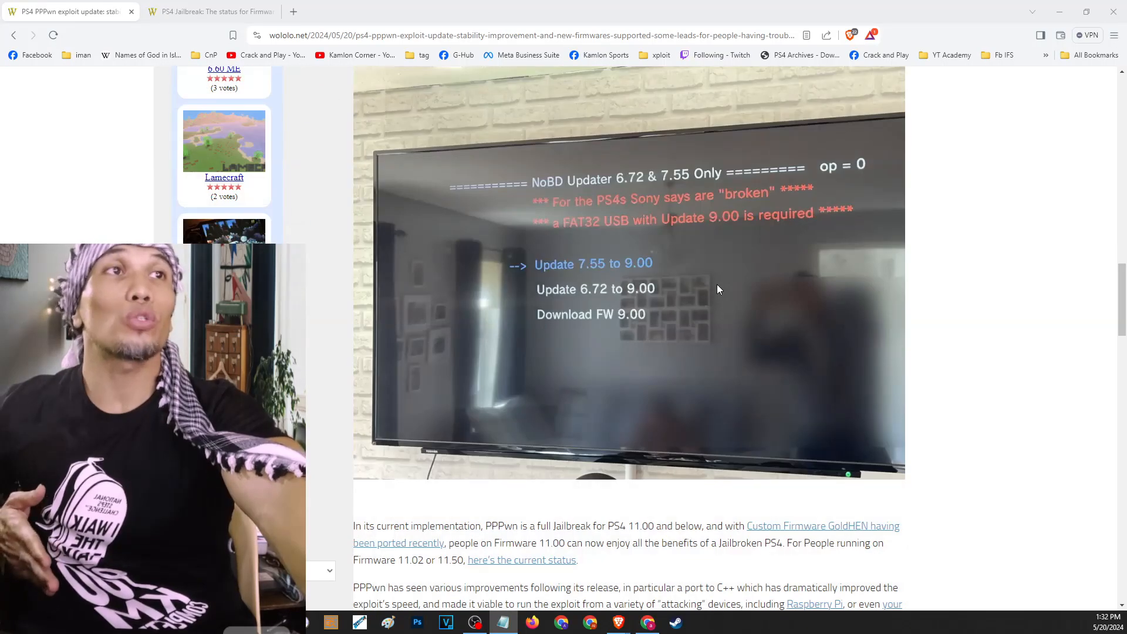
{"action": "scroll", "scroll_direction": "down", "scroll_amount": 3}
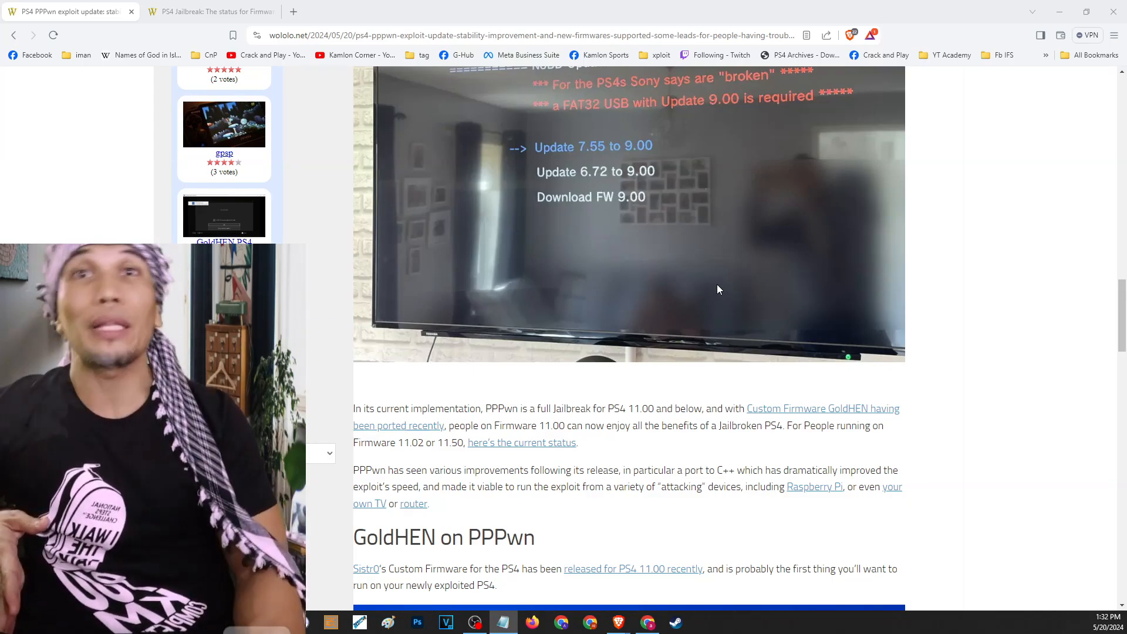
{"action": "scroll", "scroll_direction": "down", "scroll_amount": 3}
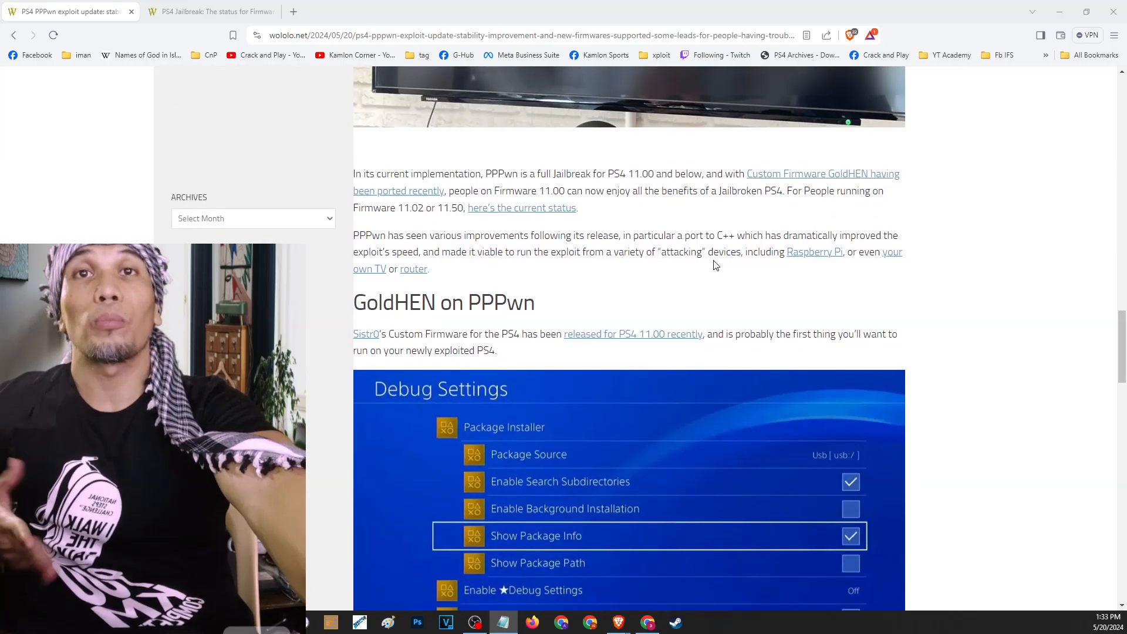
{"action": "scroll", "scroll_direction": "down", "scroll_amount": 3}
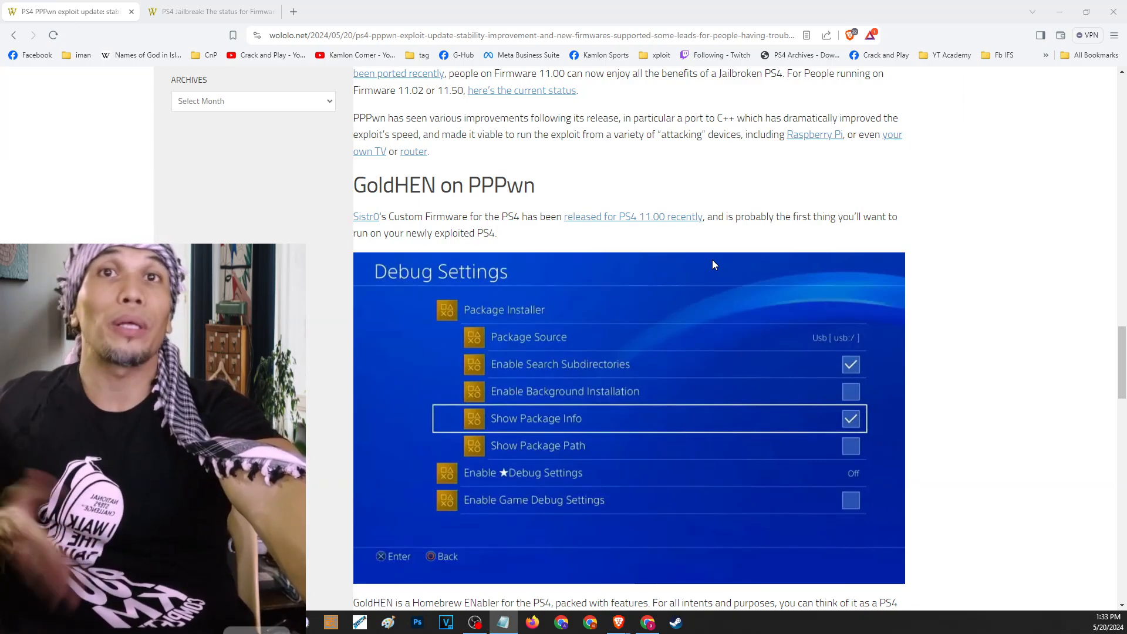
{"action": "scroll", "scroll_direction": "down", "scroll_amount": 3}
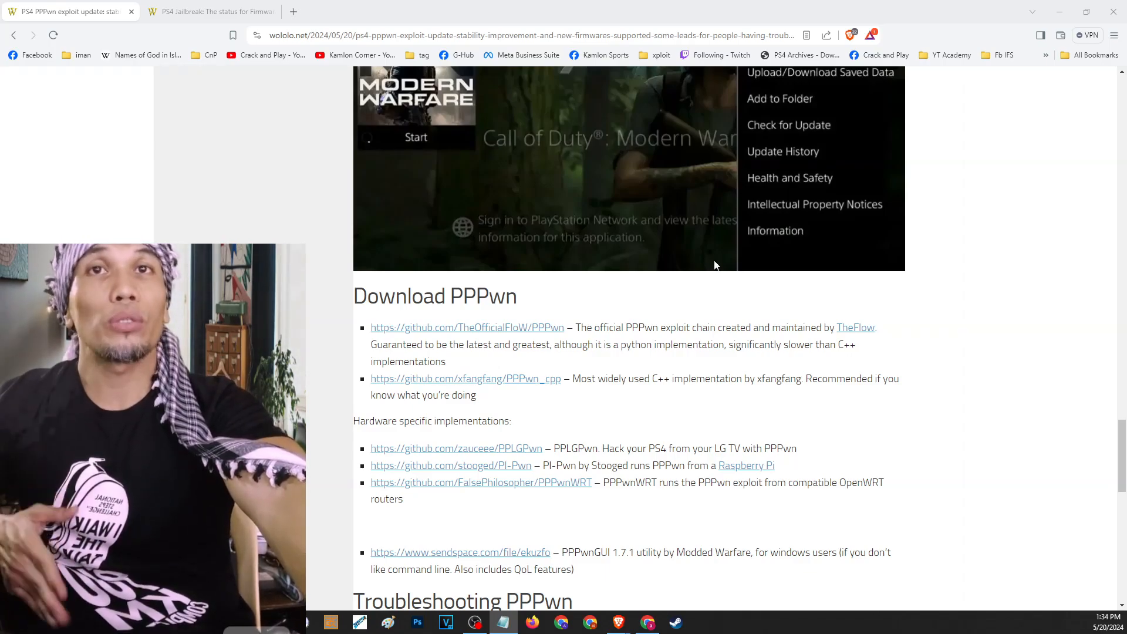
{"action": "scroll", "scroll_direction": "down", "scroll_amount": 3}
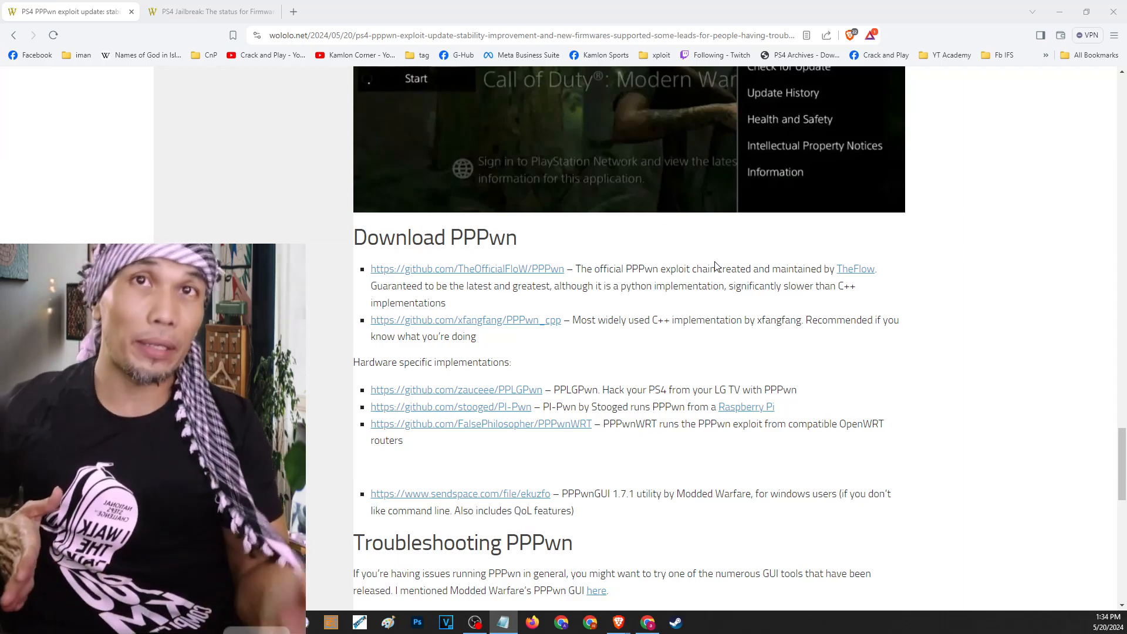
{"action": "scroll", "scroll_direction": "down", "scroll_amount": 3}
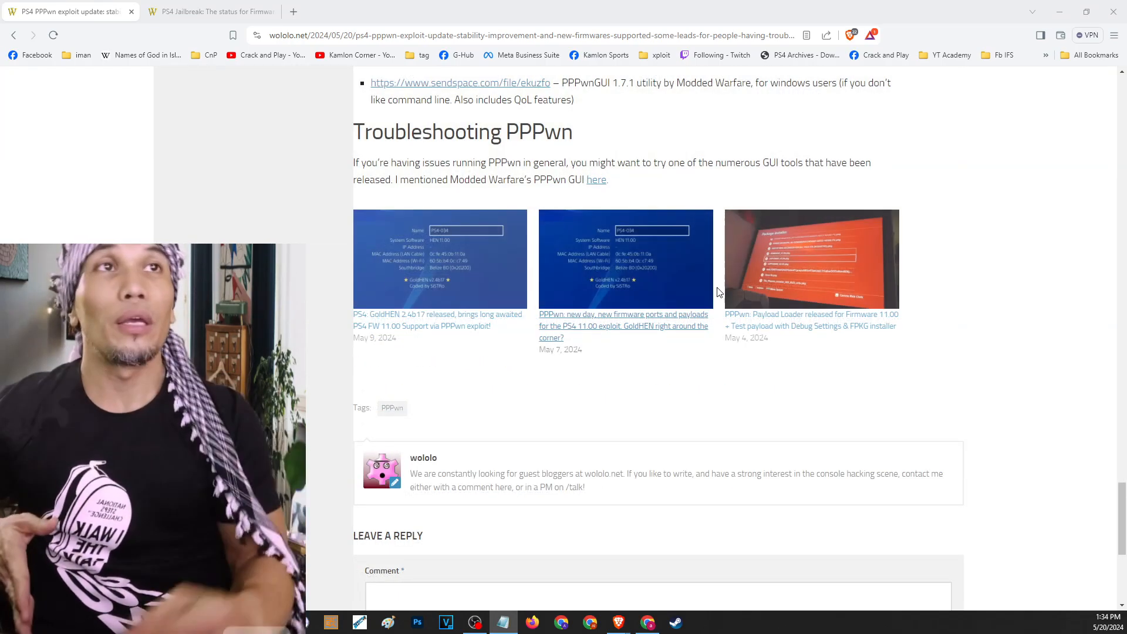